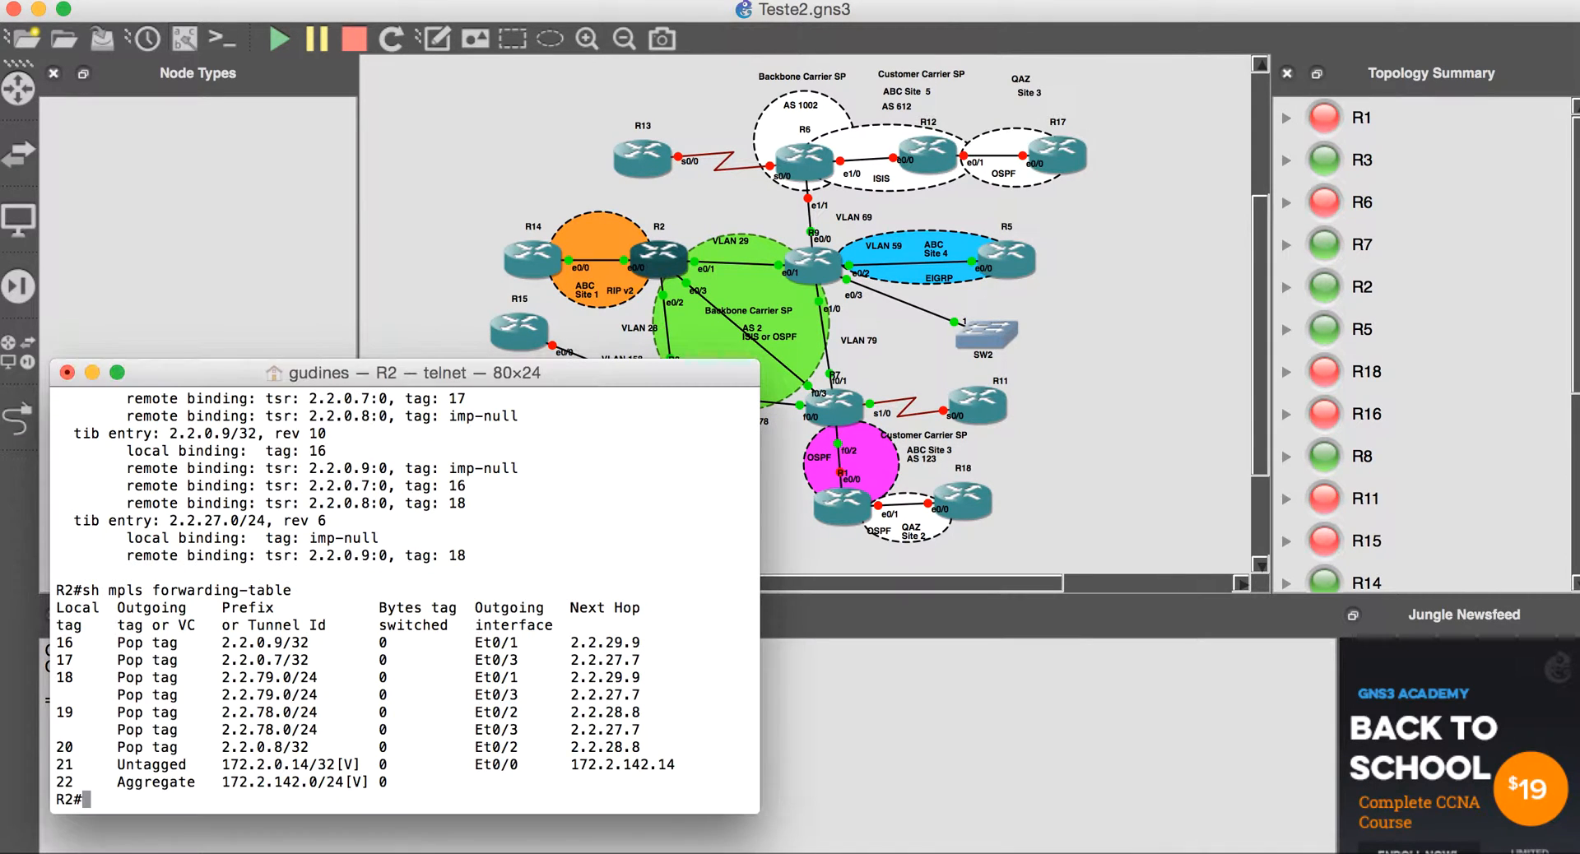
- Enter 'sh ip route vrf ABC' at R2's console prompt
{"action": "type", "text": "sh ip route vrf ABC"}
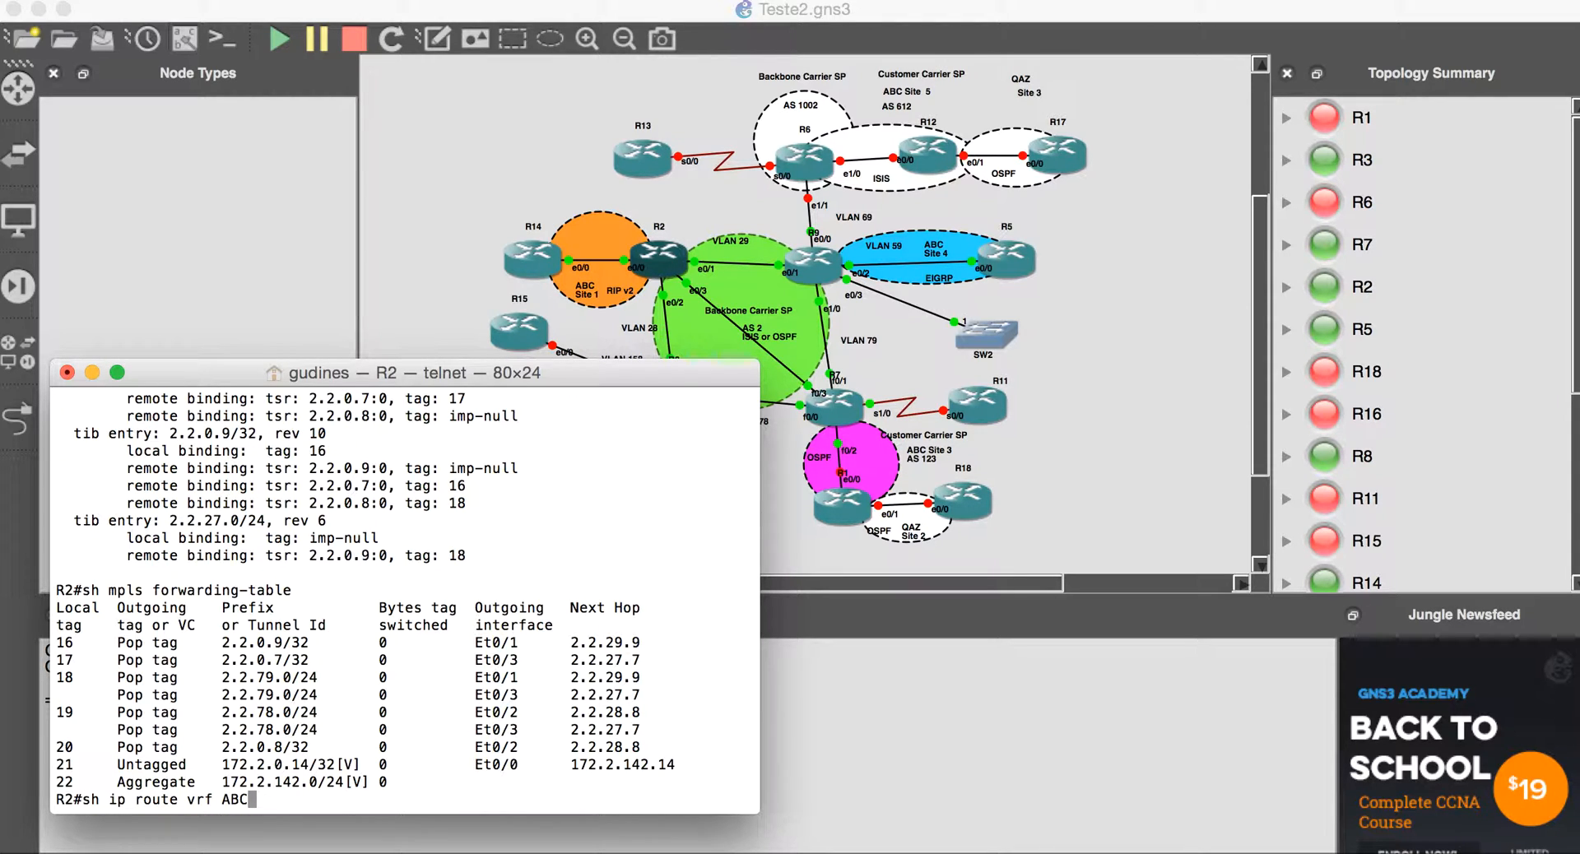
- Run the command to display R2's VRF ABC routing table and begin the next 'sh ip route vrf' command
{"action": "key", "text": "Return"}
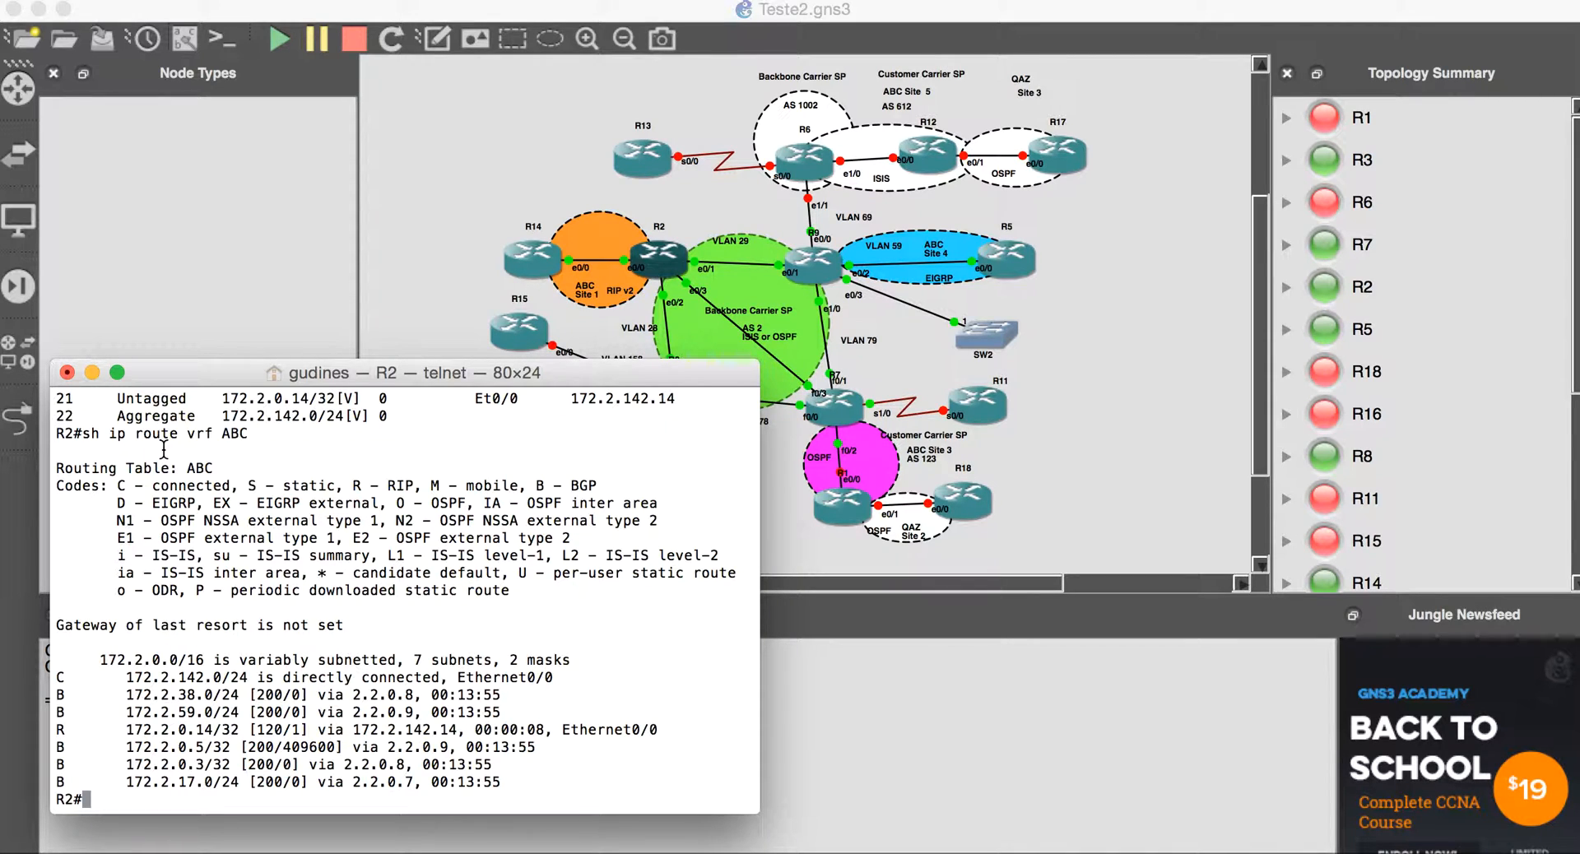
{"action": "mouse_move", "coordinate": [5, 585]}
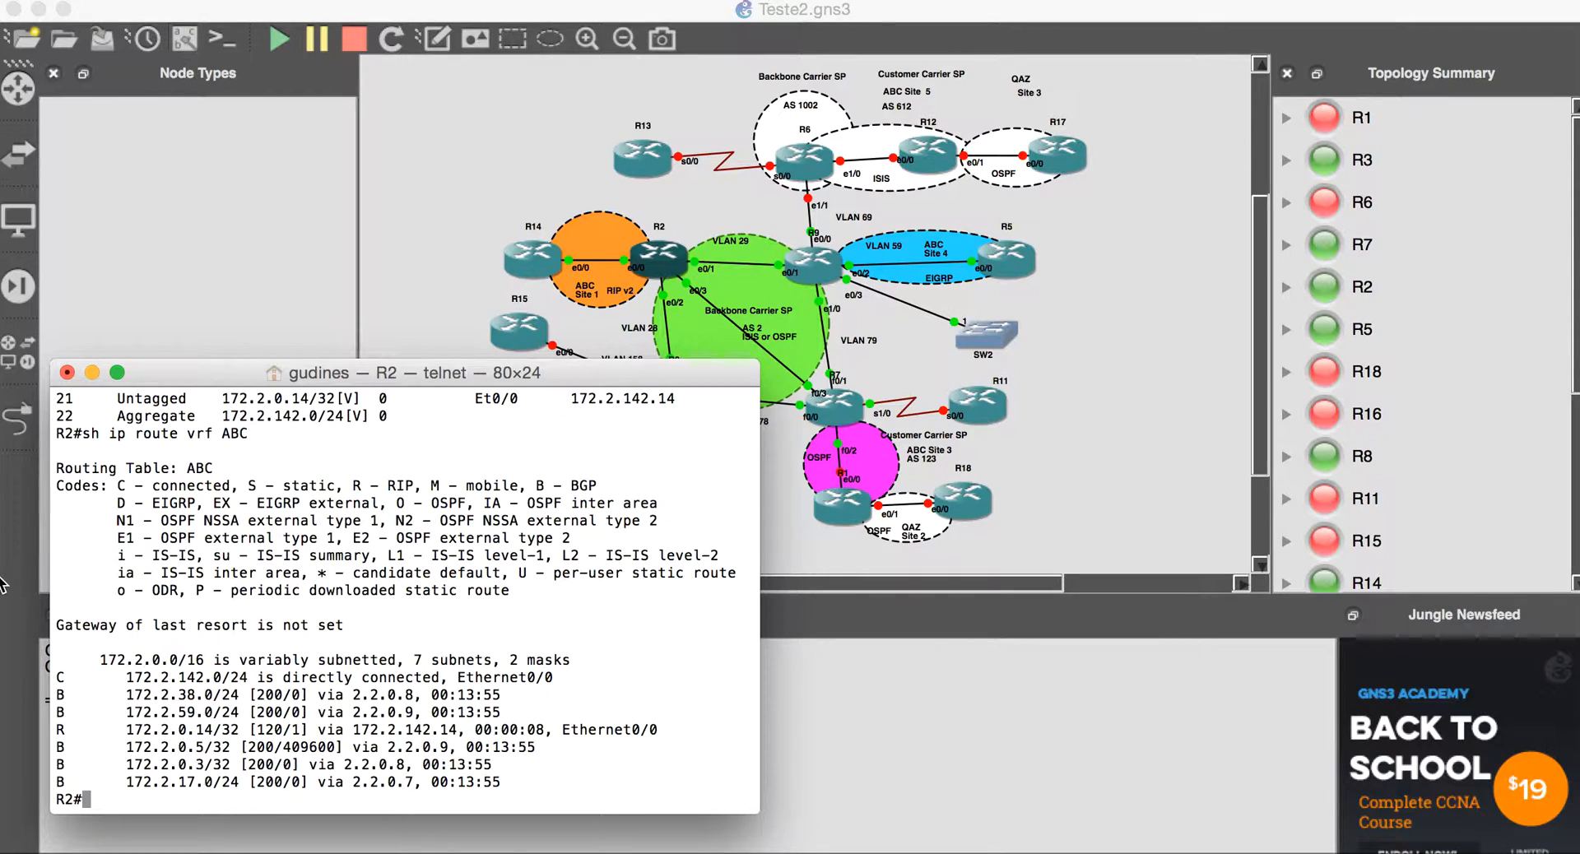
{"action": "mouse_move", "coordinate": [138, 593]}
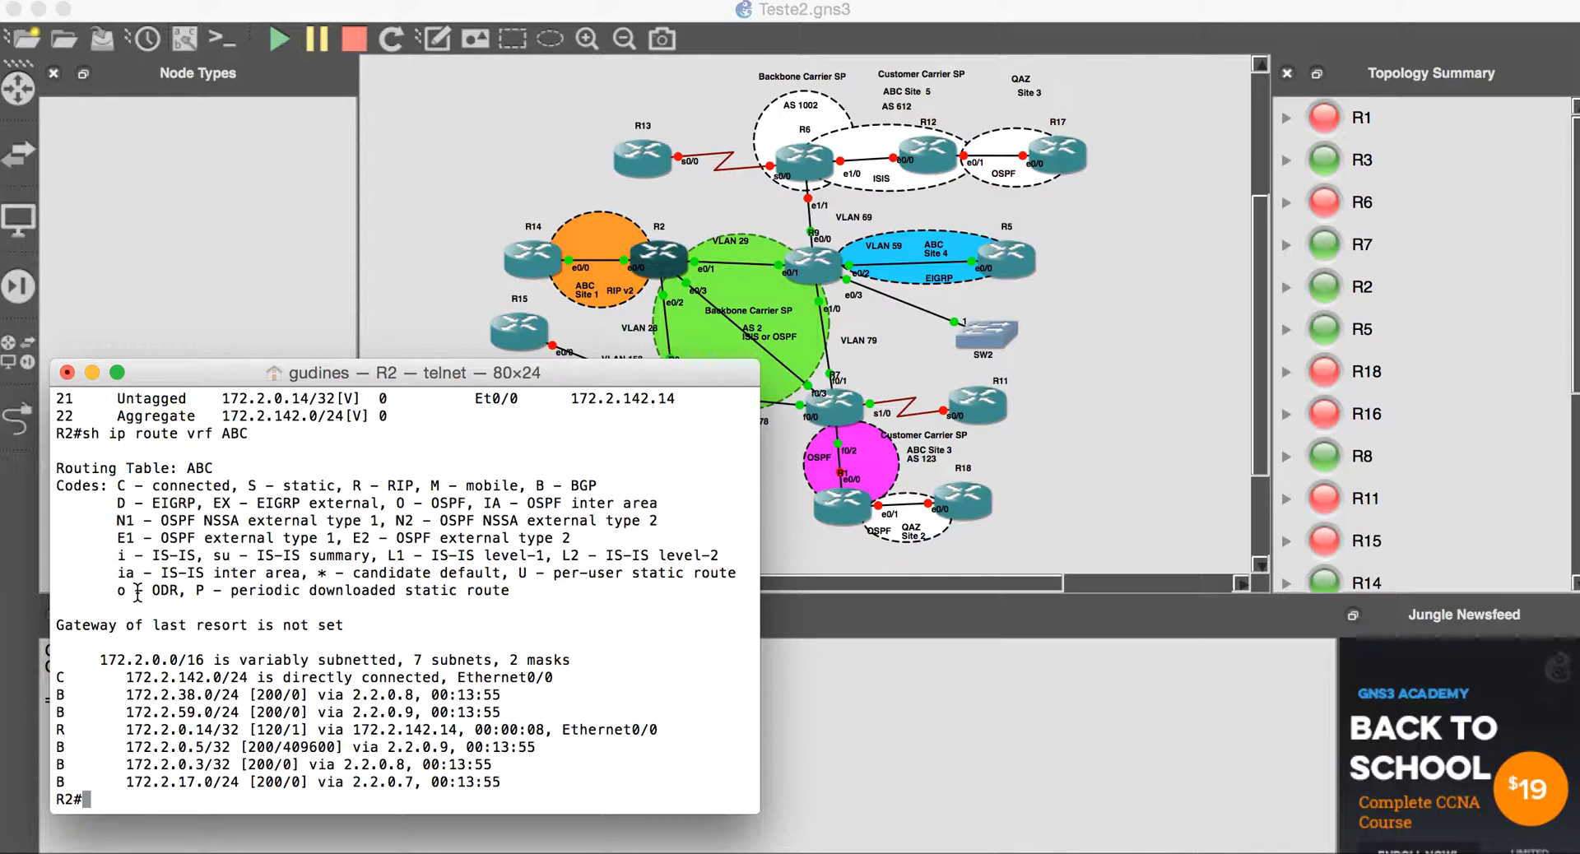
{"action": "type", "text": "sh ip route vrf"}
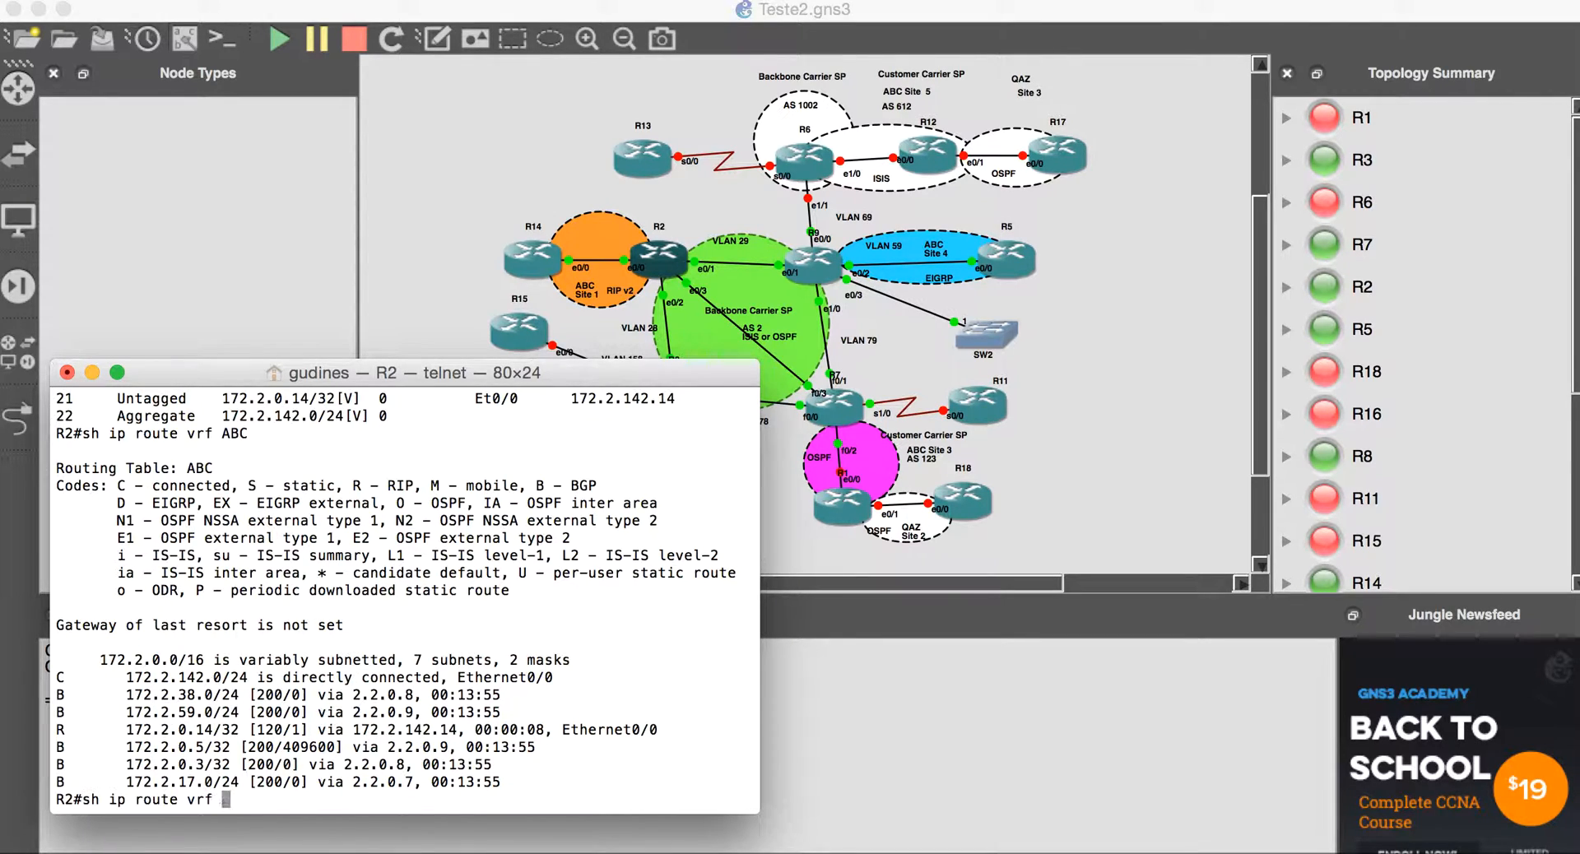
- Display R2's CEF table for VRF ABC and start the next VRF ABC route command
{"action": "type", "text": "cef vrf ABC"}
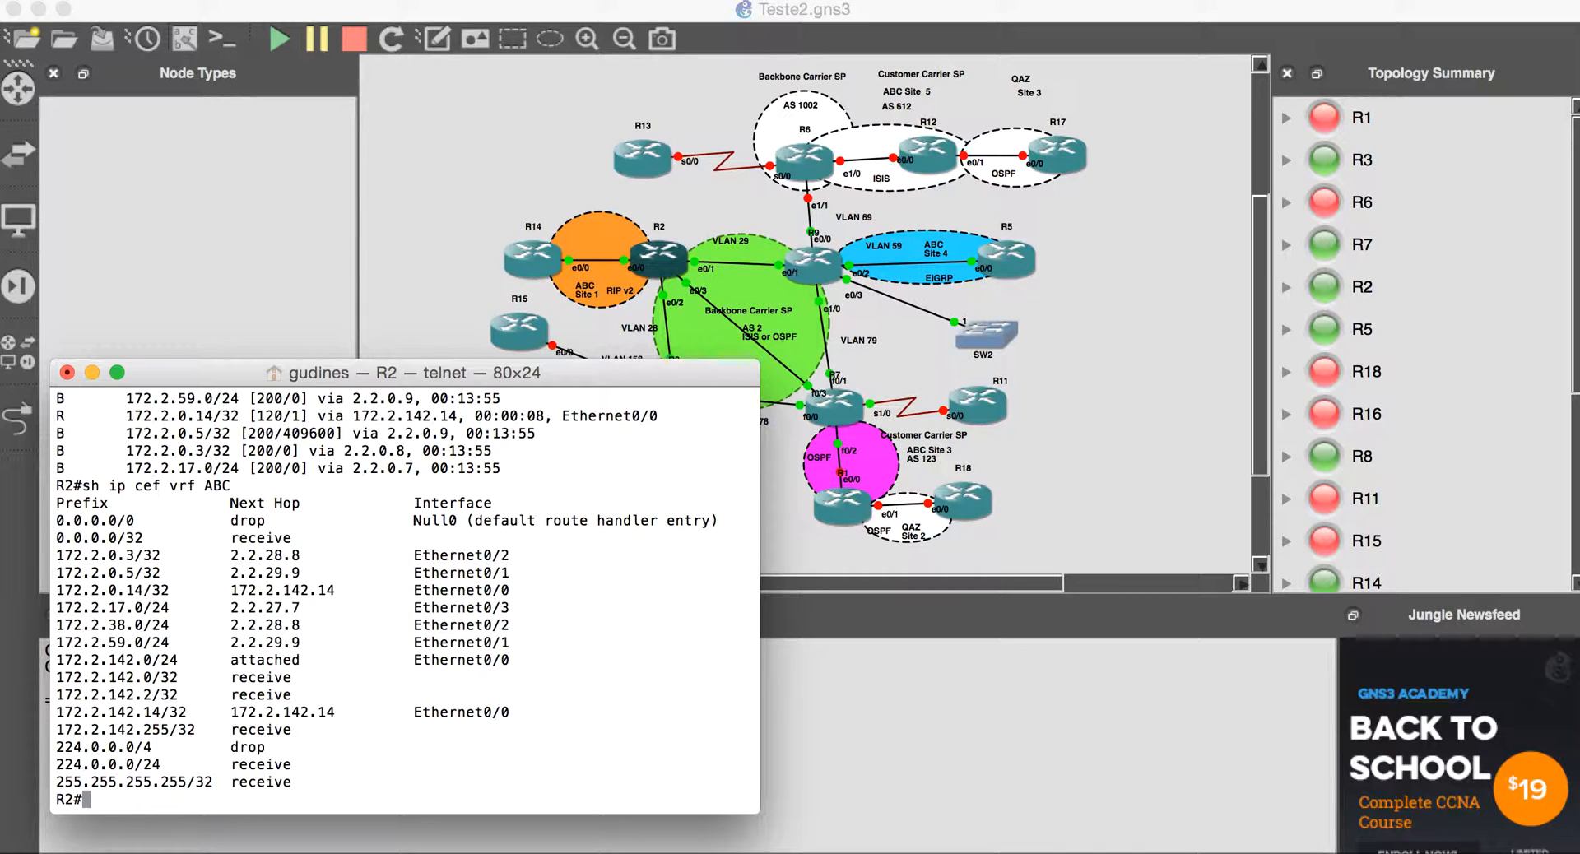
{"action": "type", "text": "sh ip route vrf ABC"}
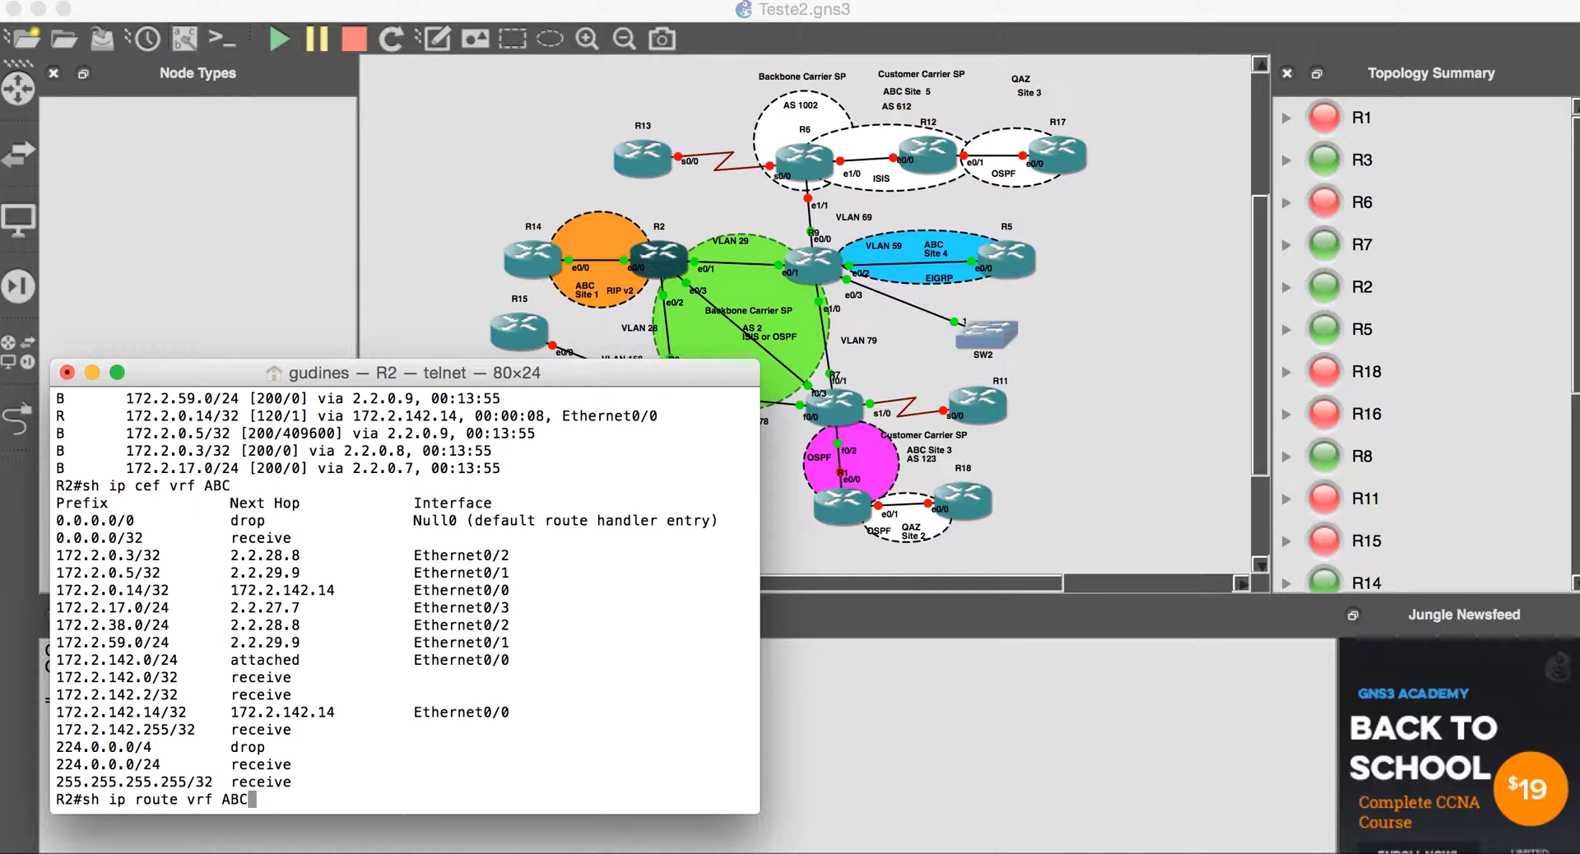
- Show R2's LDP label bindings with 'sh mpls ldp bindings' and page through to the MPLS forwarding table
{"action": "type", "text": "sh mpls ldp bindings"}
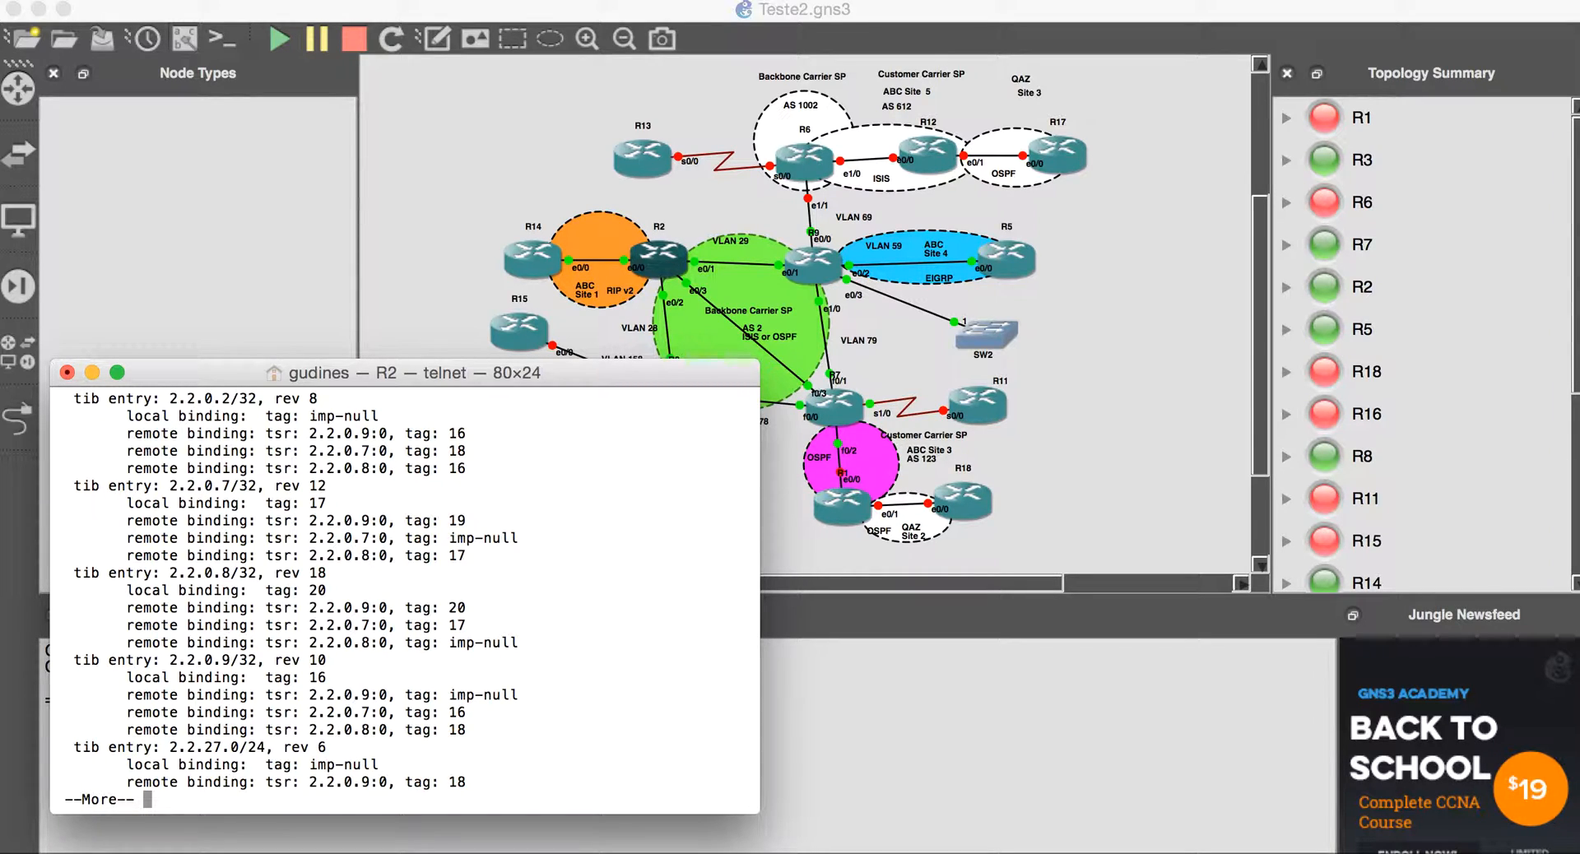
{"action": "mouse_move", "coordinate": [152, 632]}
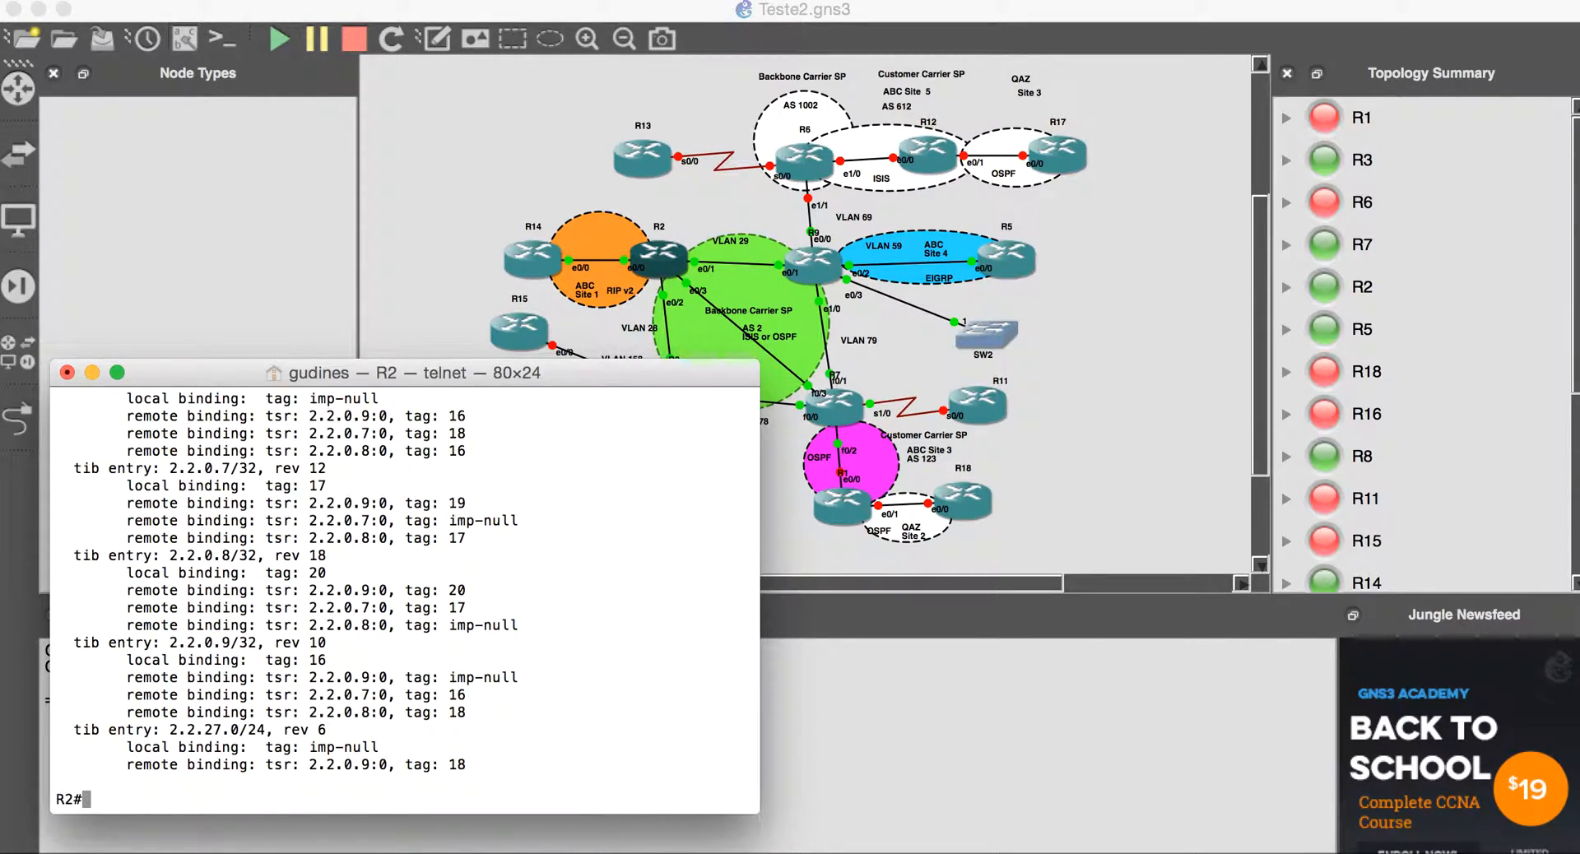
{"action": "type", "text": "sh ip route vrf ABC"}
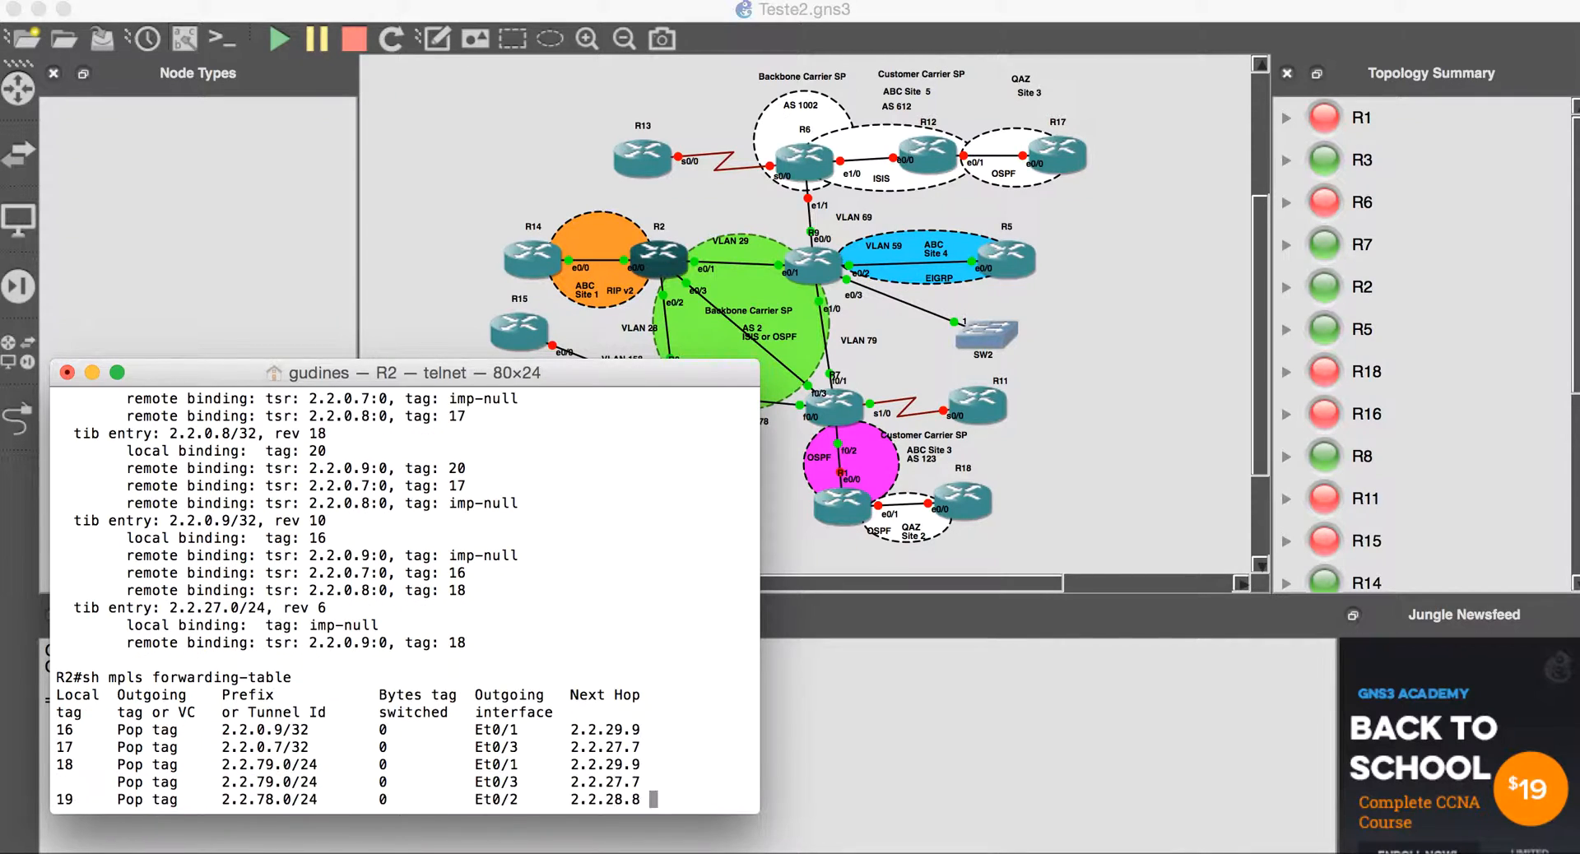
{"action": "scroll", "scroll_direction": "down", "scroll_amount": 3}
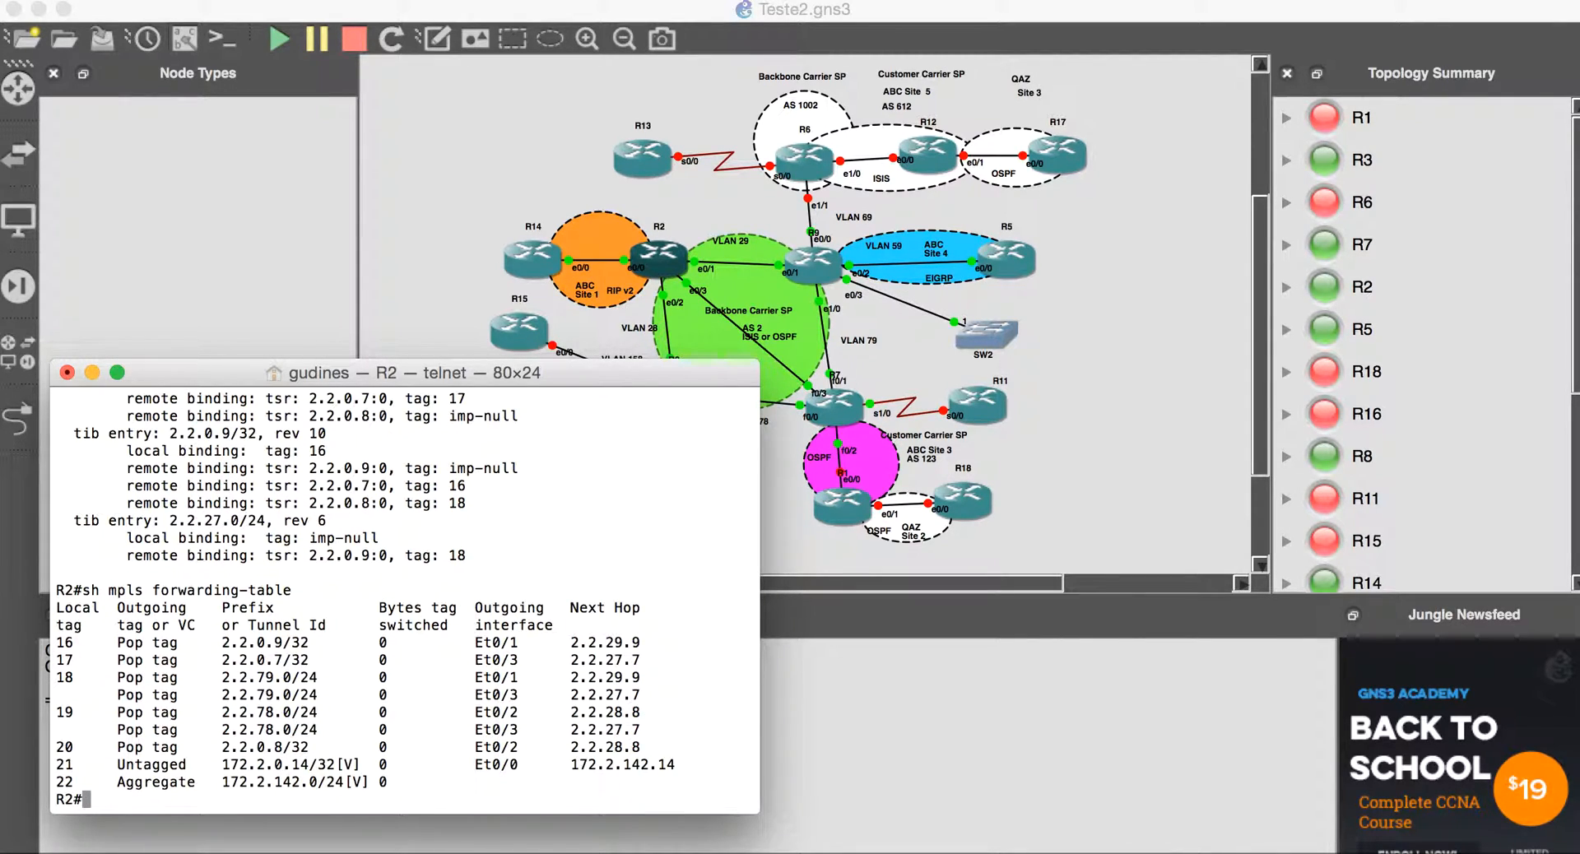